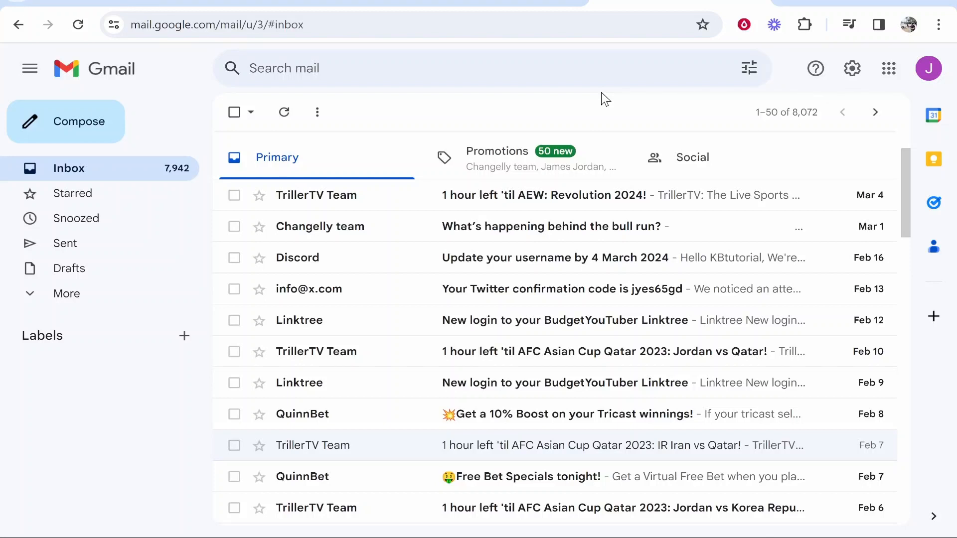
mouse_move(746, 94)
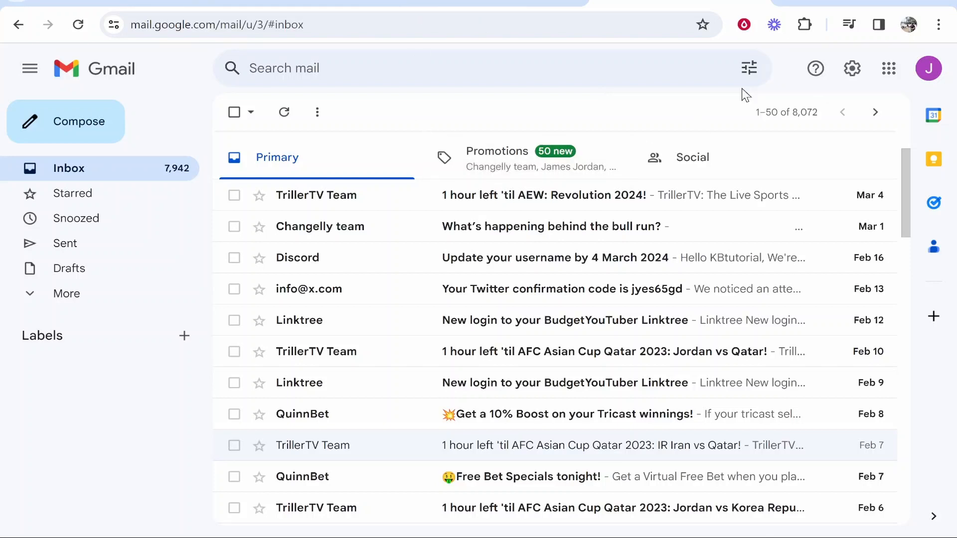
mouse_move(749, 68)
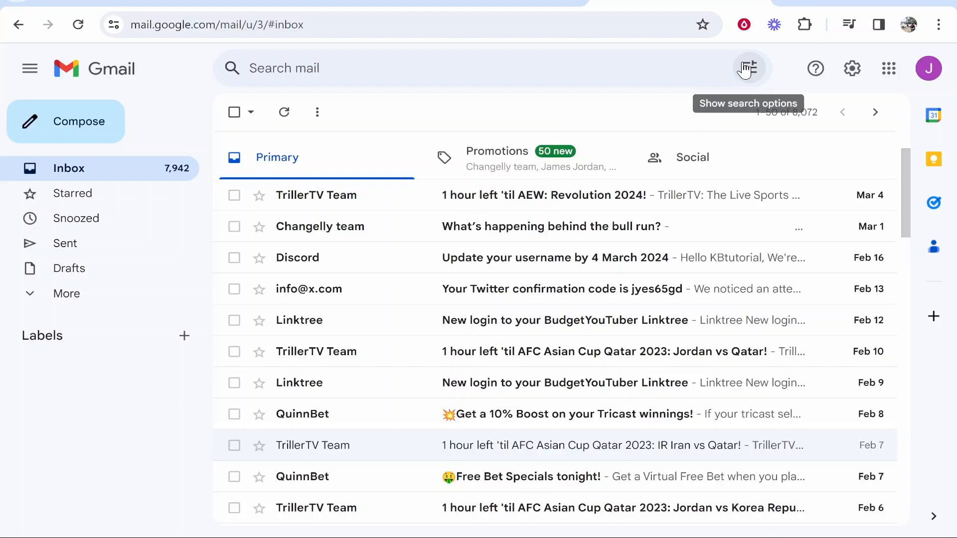
Step: Enter 'make money' as the words to match in Gmail's advanced search criteria
click(749, 68)
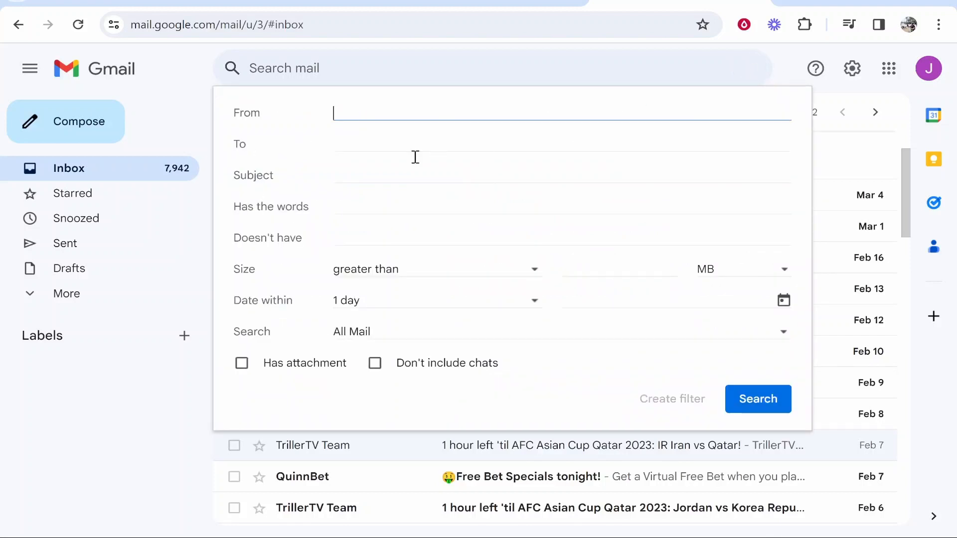
mouse_move(336, 110)
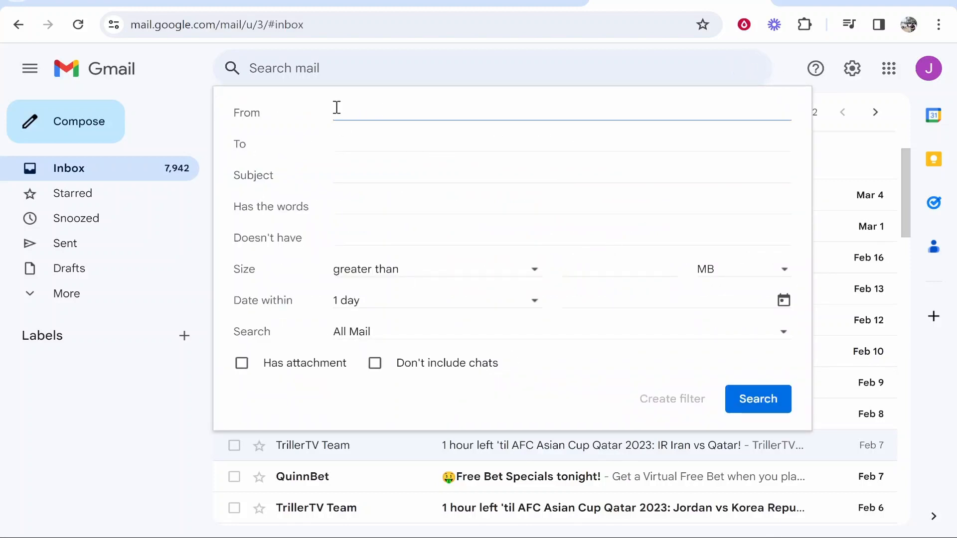
double_click(246, 113)
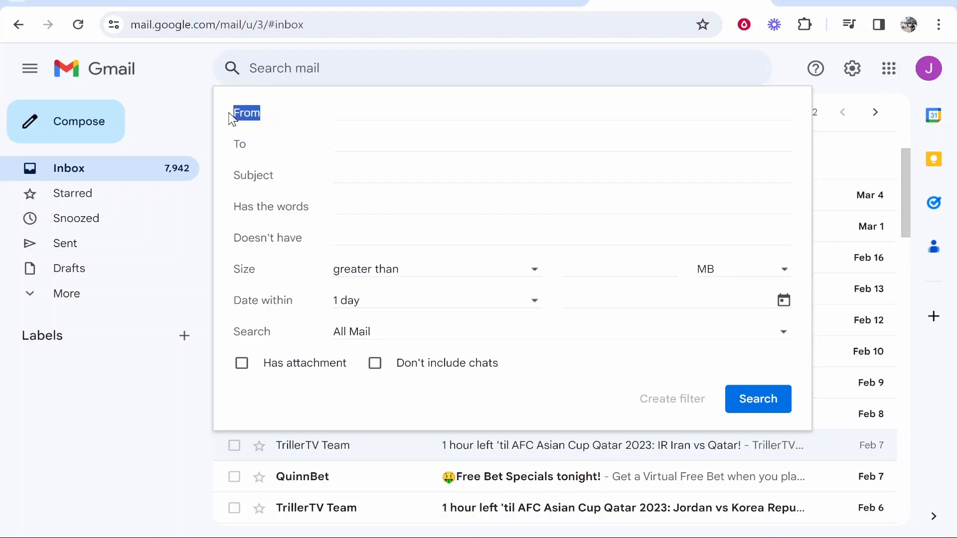
click(549, 116)
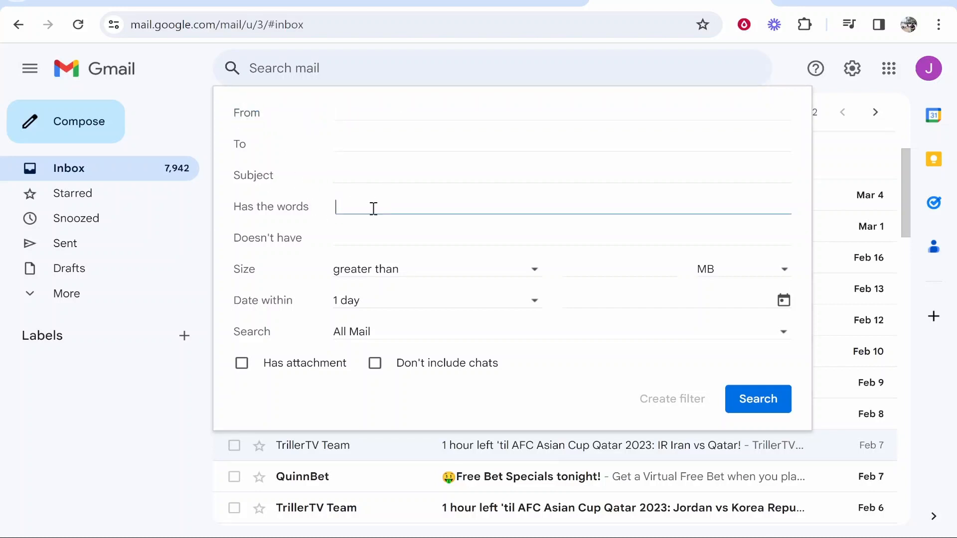
mouse_move(402, 229)
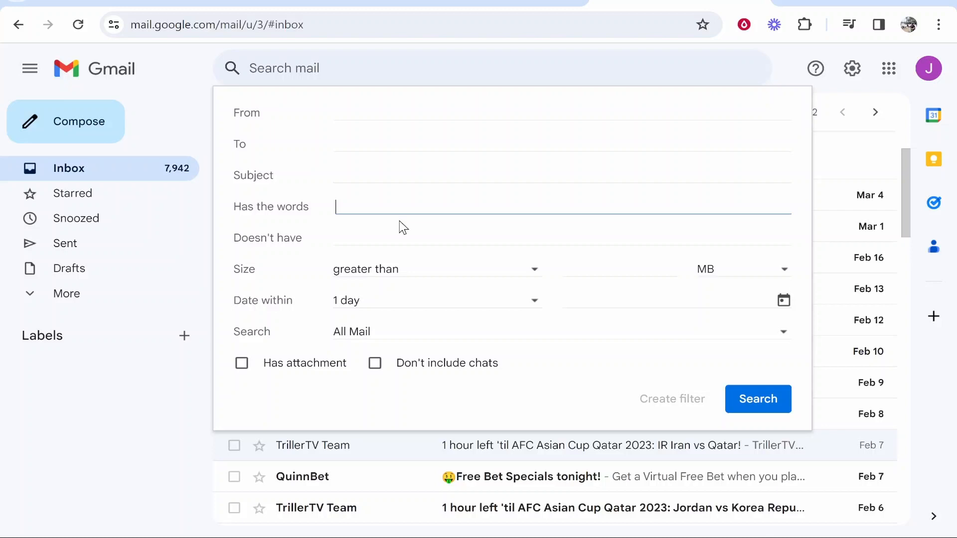
text(make money)
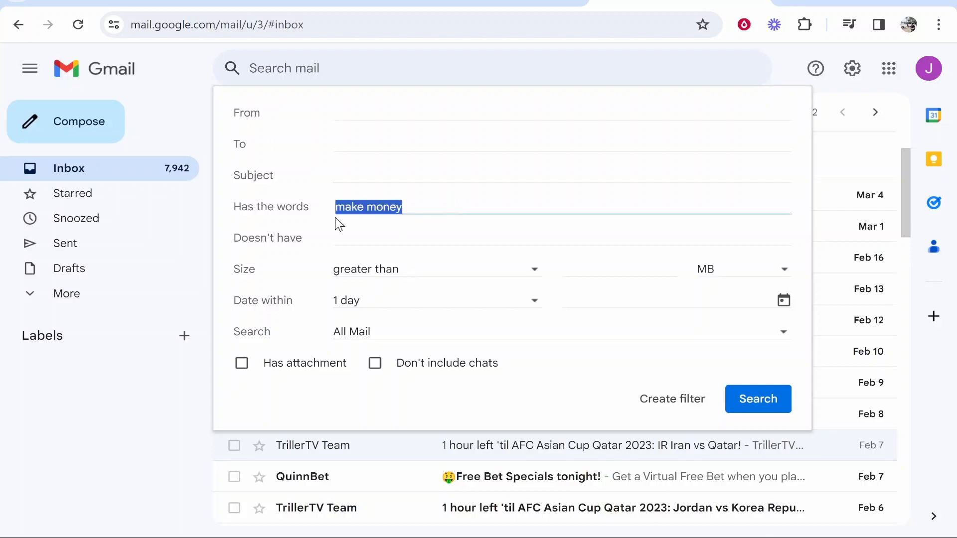
click(434, 210)
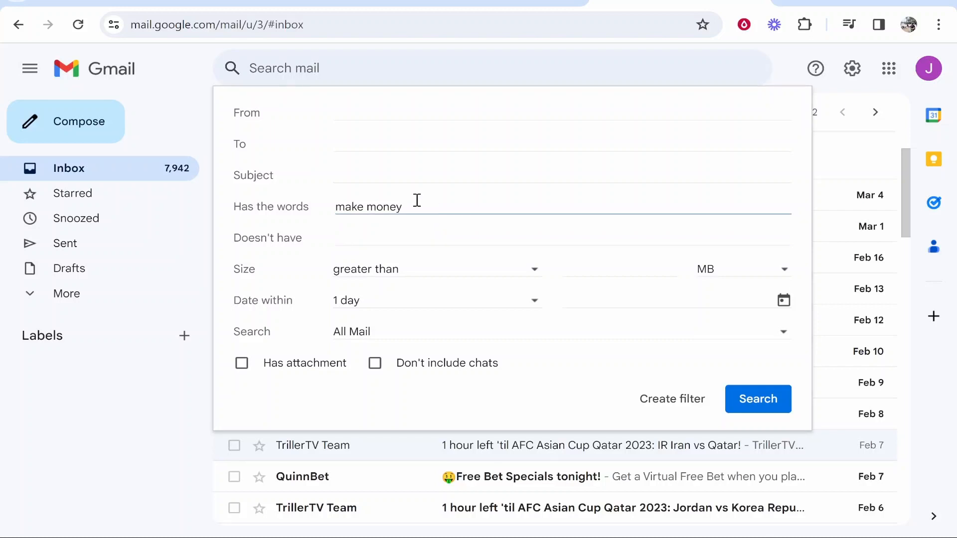
mouse_move(663, 381)
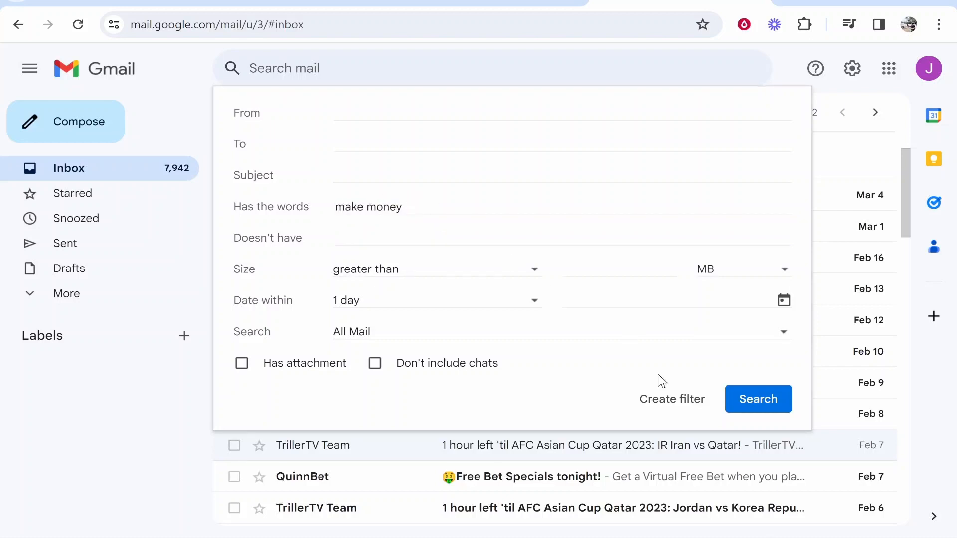
Step: Proceed to the filter actions for messages matching 'make money'
click(672, 399)
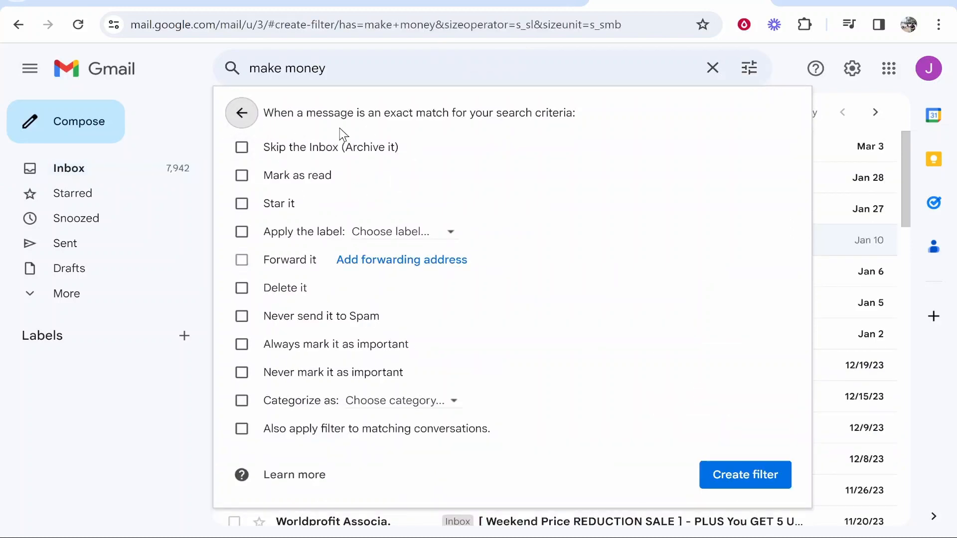
mouse_move(388, 148)
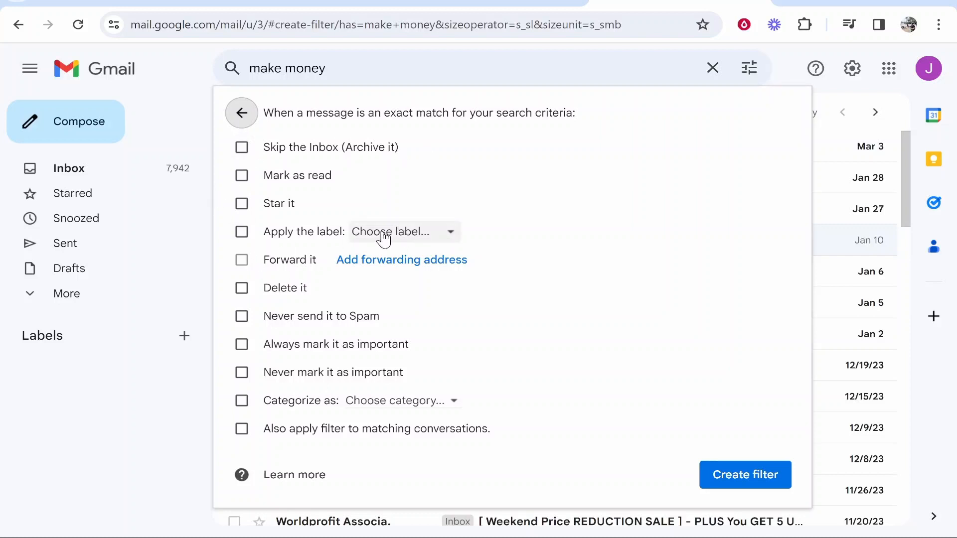
mouse_move(287, 135)
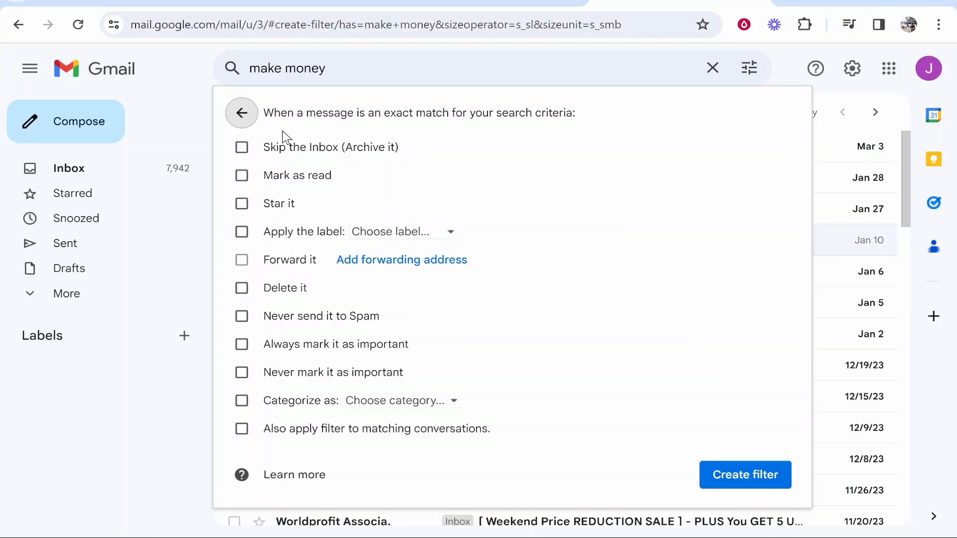
Step: Create the 'make money' keyword filter and return to the inbox search results
click(241, 113)
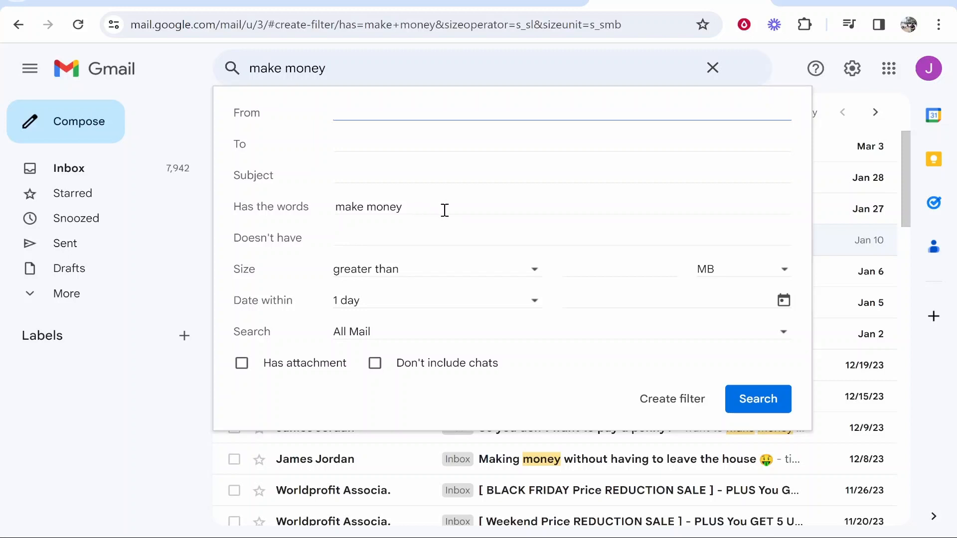
double_click(368, 207)
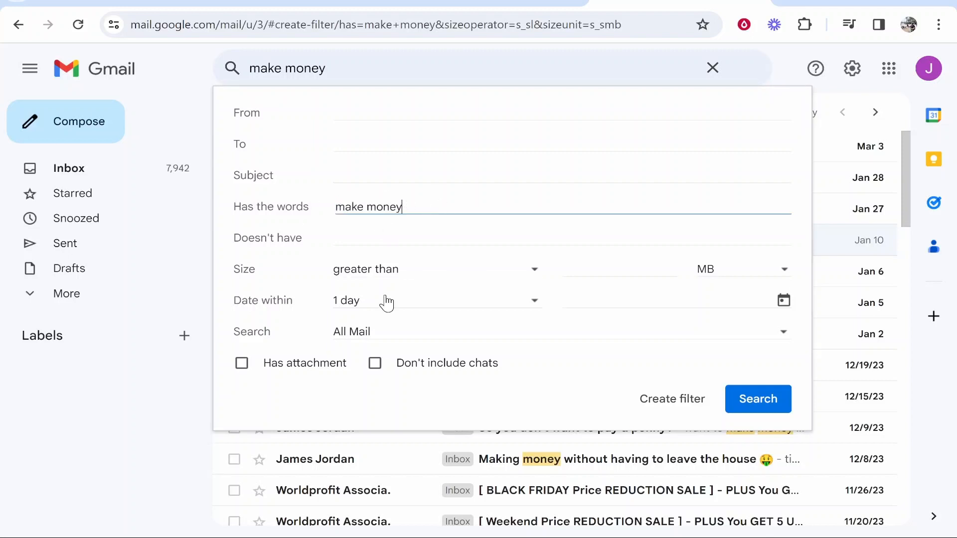
mouse_move(495, 232)
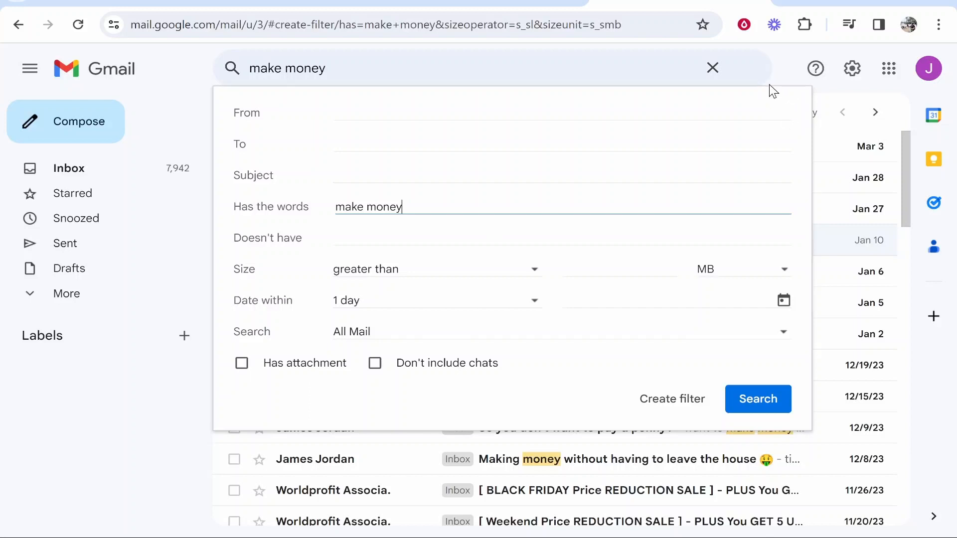
click(712, 68)
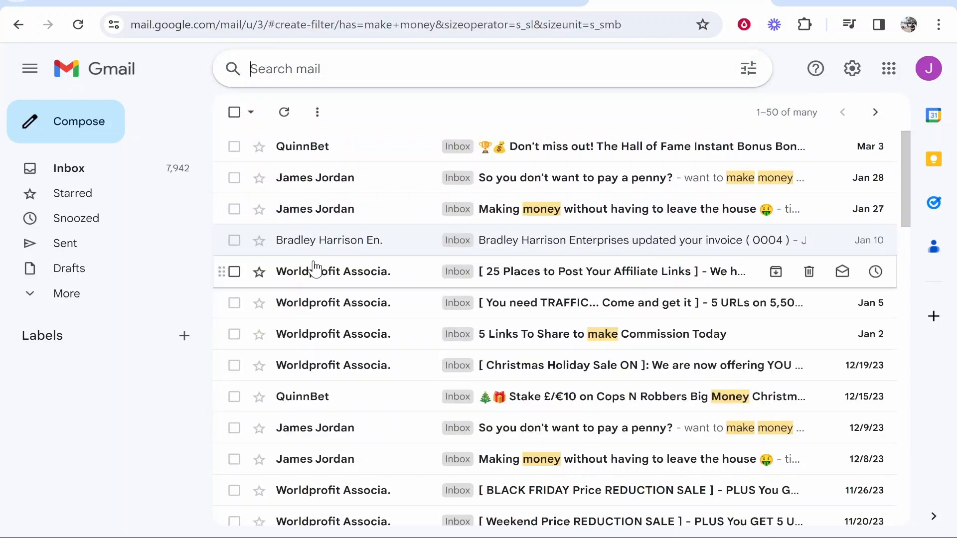
Step: Start a filter from a QuinnBet promotional email via 'Filter messages like these'
scroll(down, 3)
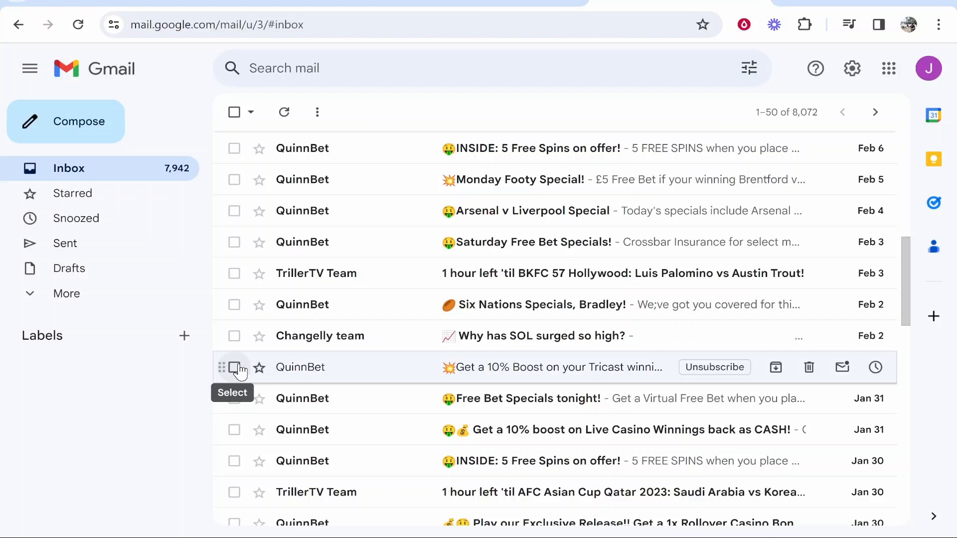
click(234, 367)
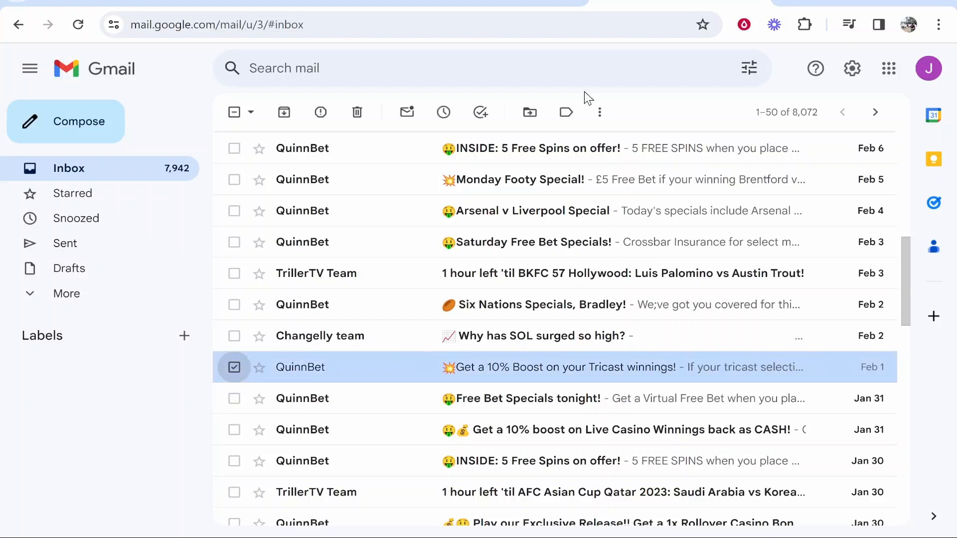
click(600, 113)
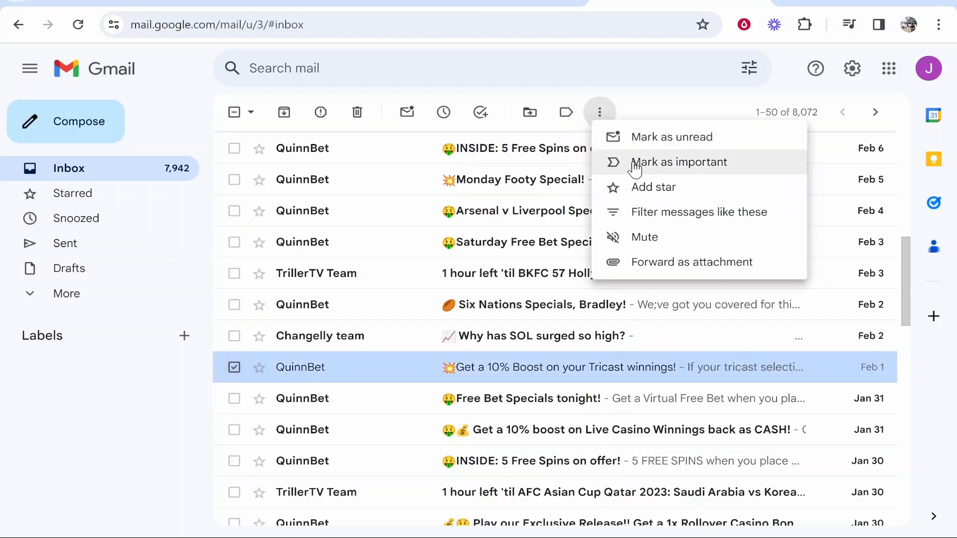
click(699, 211)
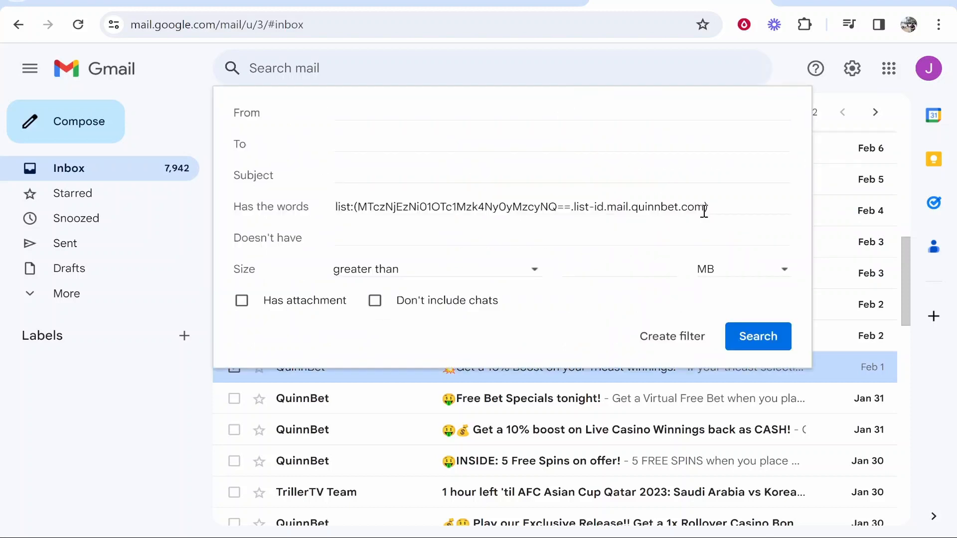
Step: Preview the 2 matching QuinnBet conversations and proceed to the filter's actions
click(758, 336)
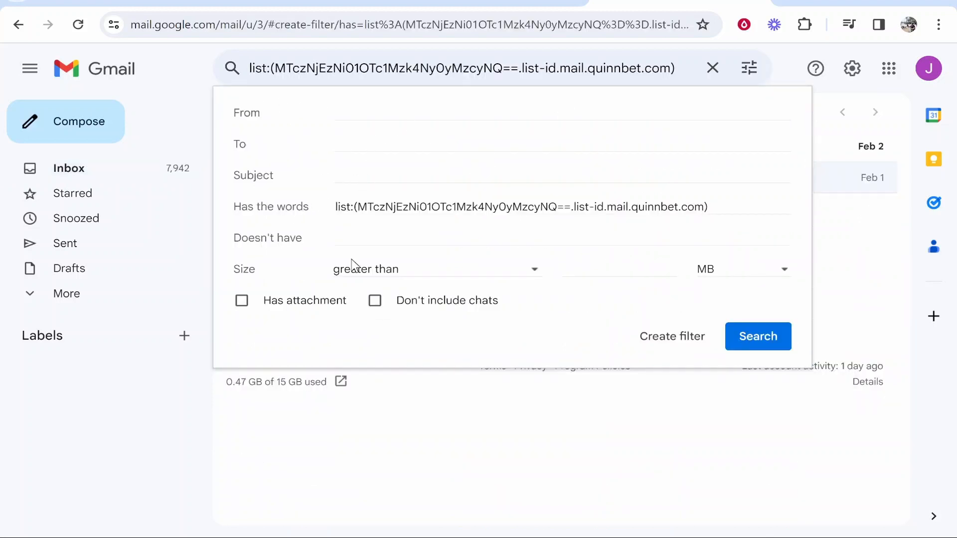
click(757, 336)
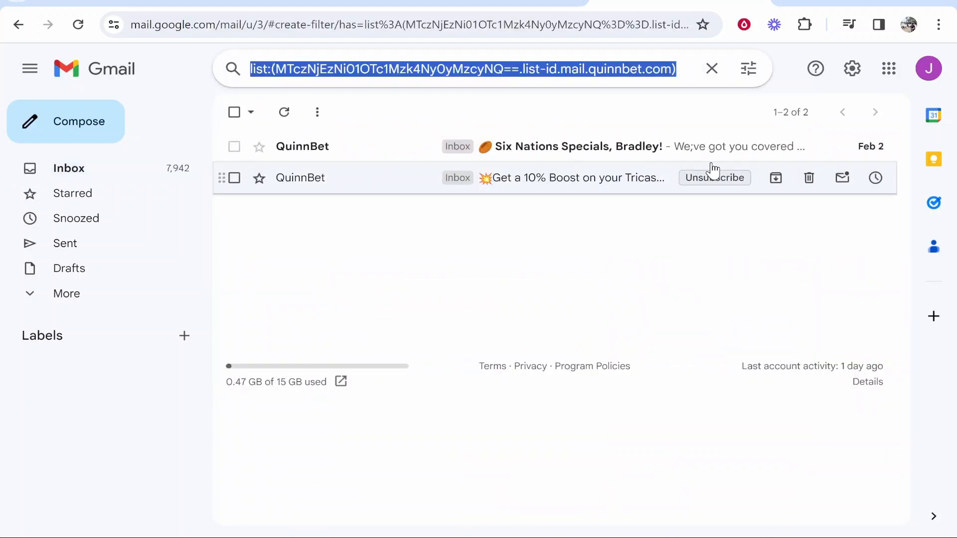
click(748, 69)
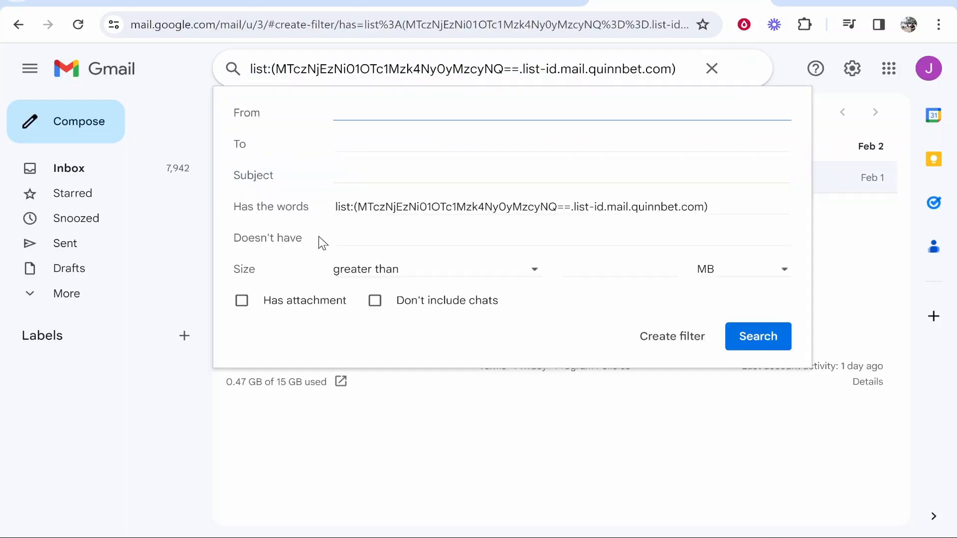
click(671, 336)
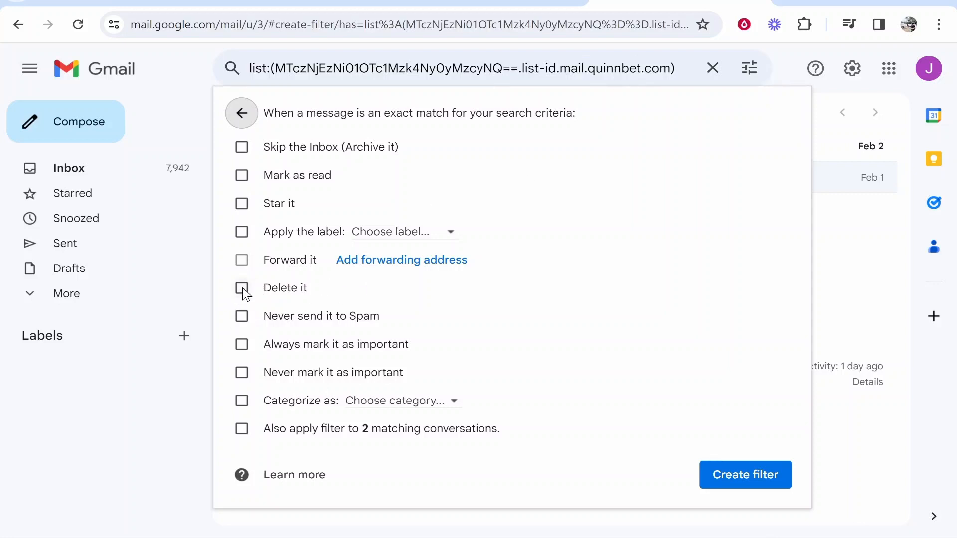
Step: Set the QuinnBet filter to delete matching messages and save it
click(241, 287)
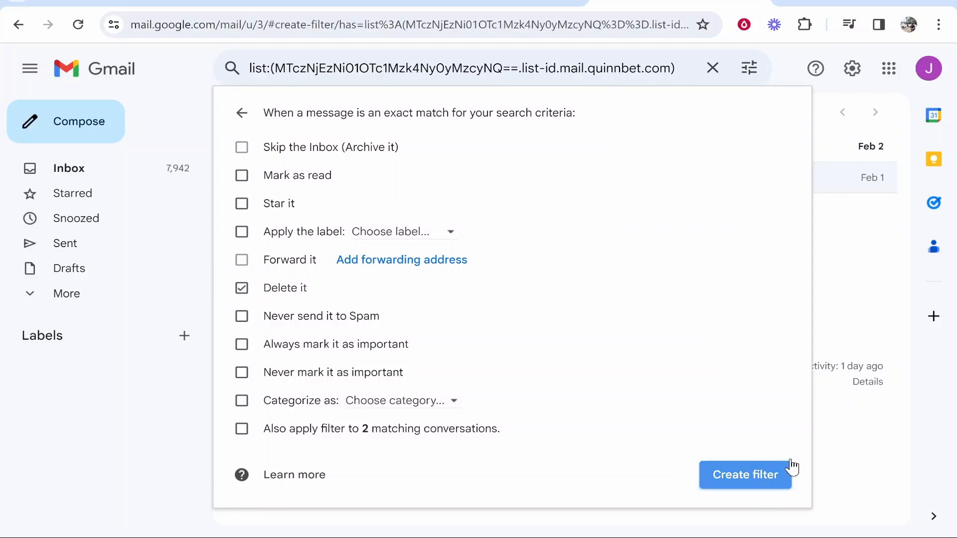
click(745, 475)
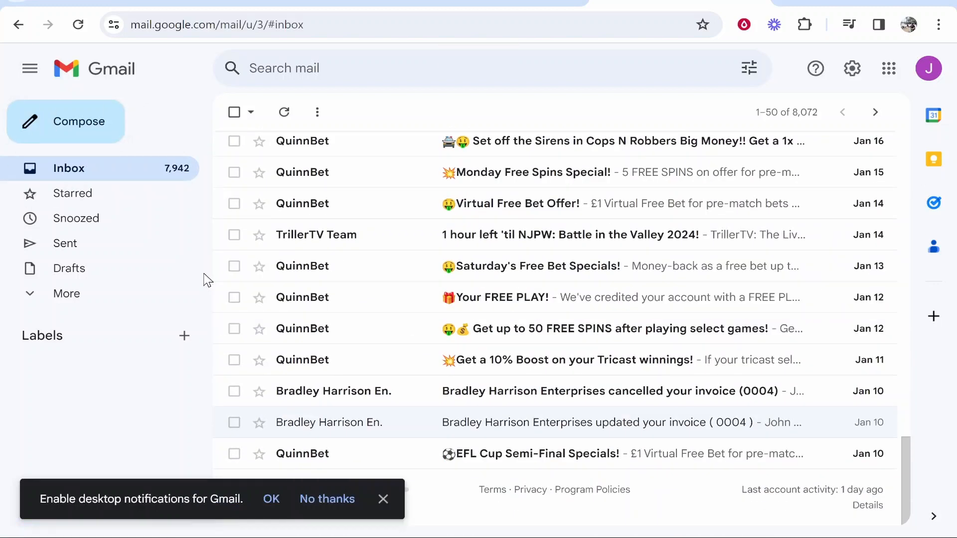
Step: Start a filter from a TrillerTV Team email and reach its action choices
scroll(down, 3)
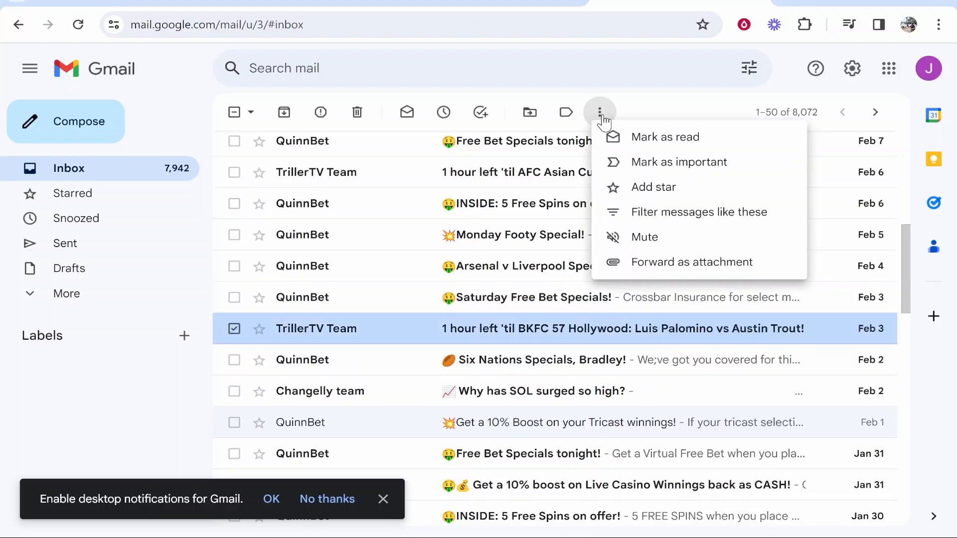
click(698, 211)
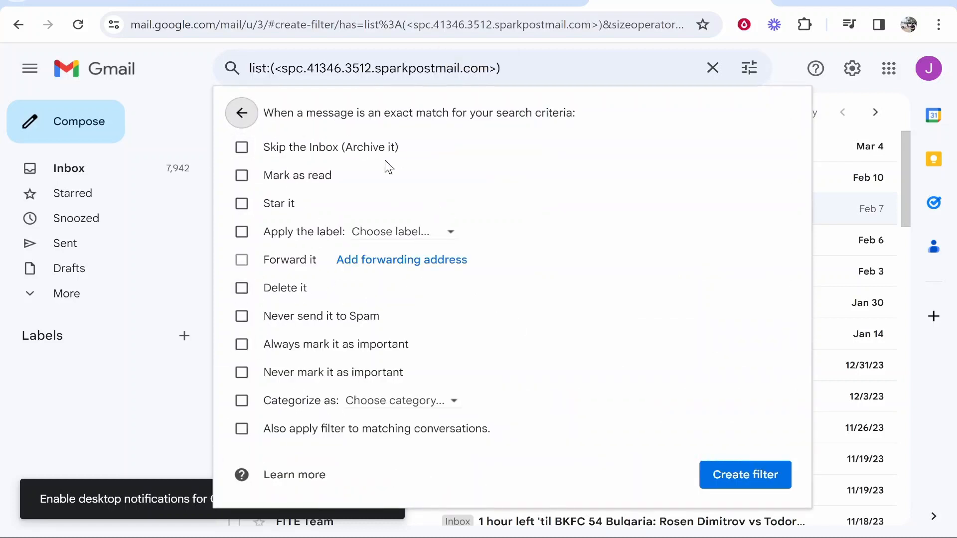
mouse_move(561, 176)
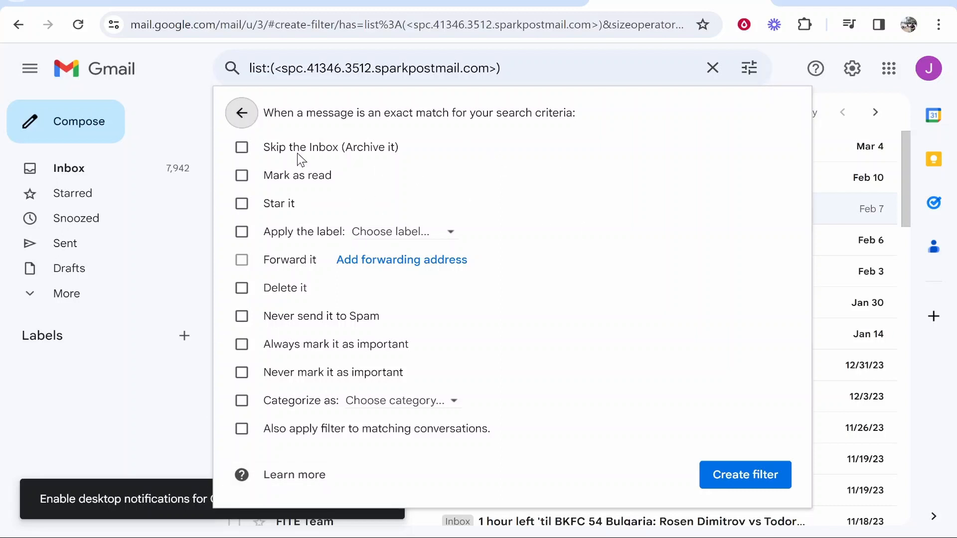
mouse_move(241, 204)
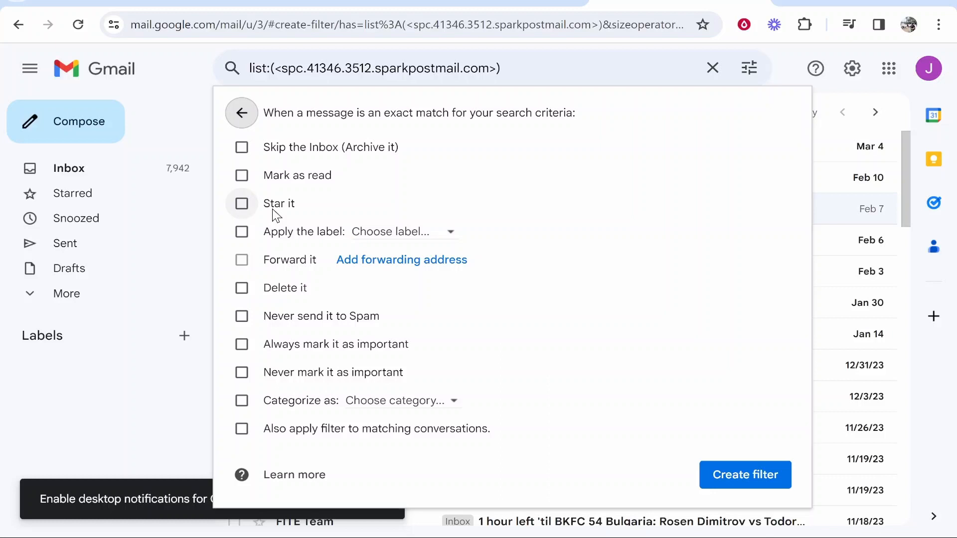
mouse_move(452, 259)
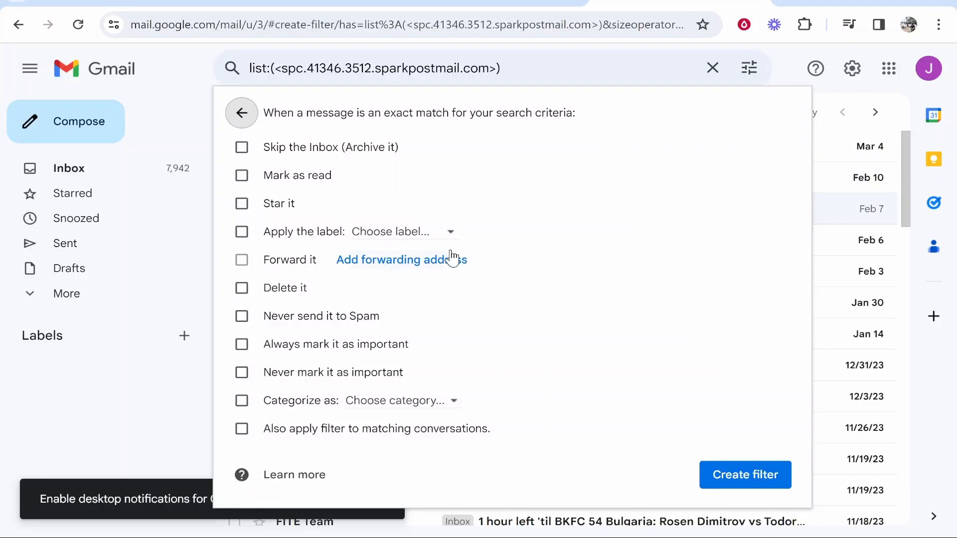